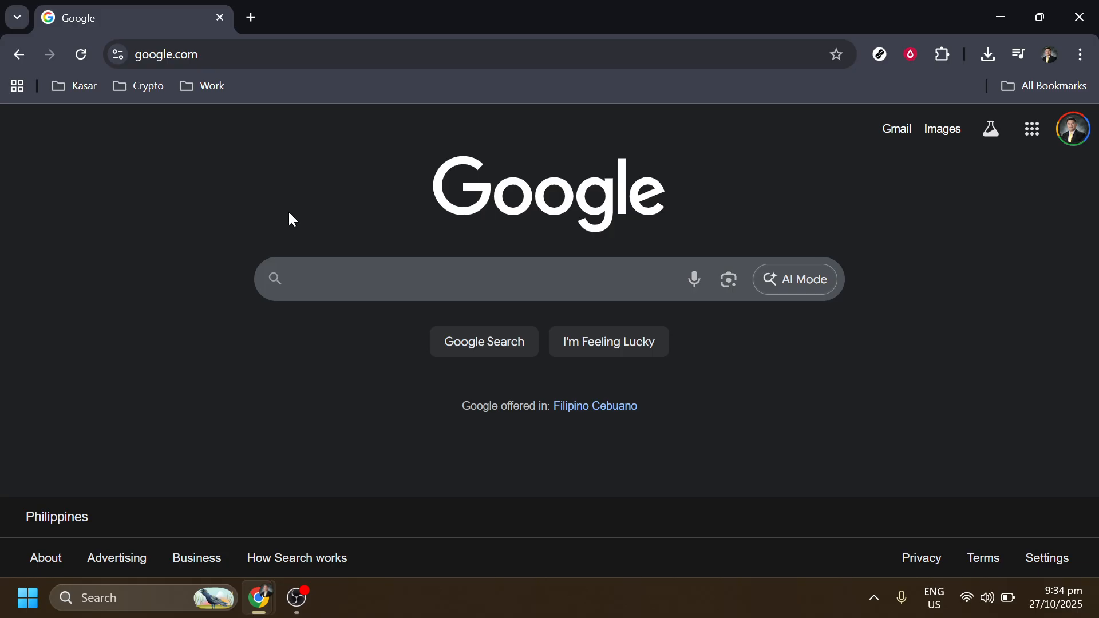
mouse_move(293, 222)
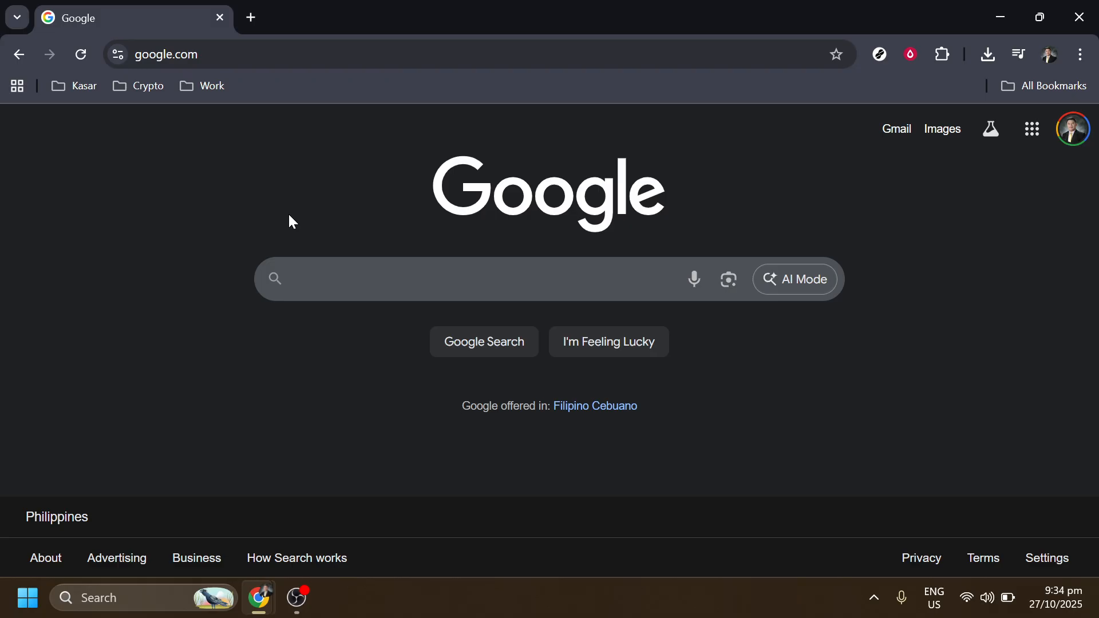
Step: Search Google for "grok" using the dropdown suggestion
left_click(313, 280)
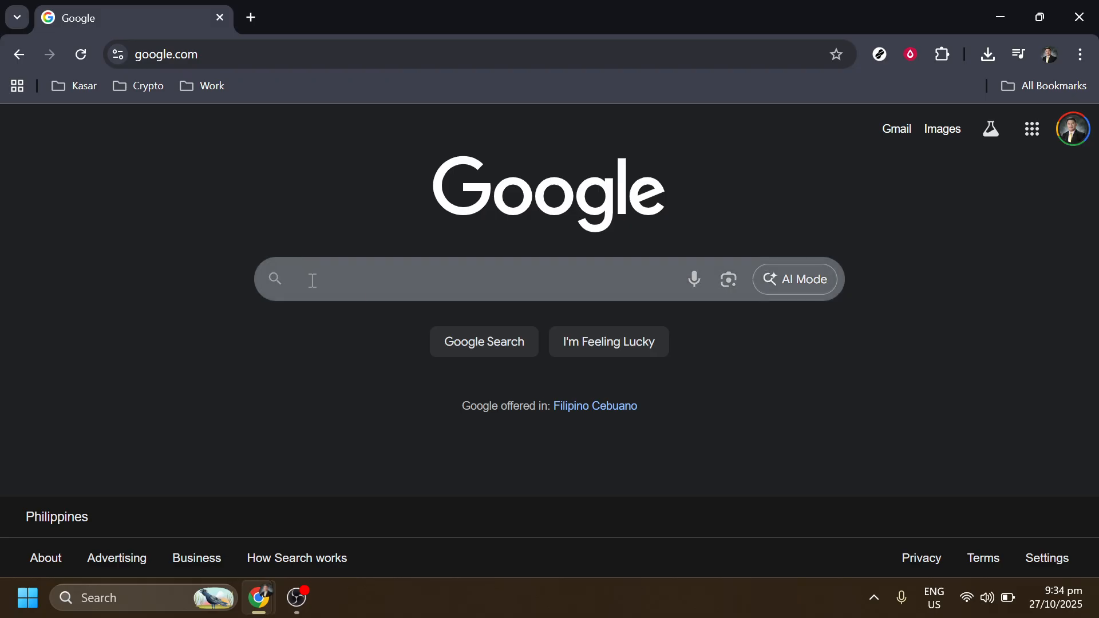
type("g")
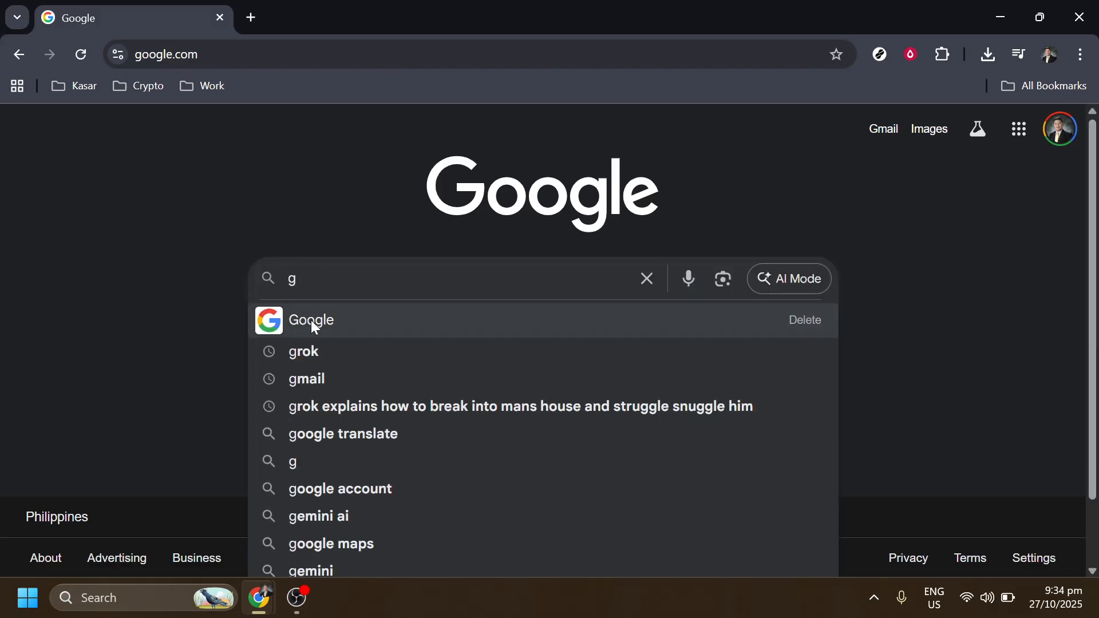
left_click(303, 352)
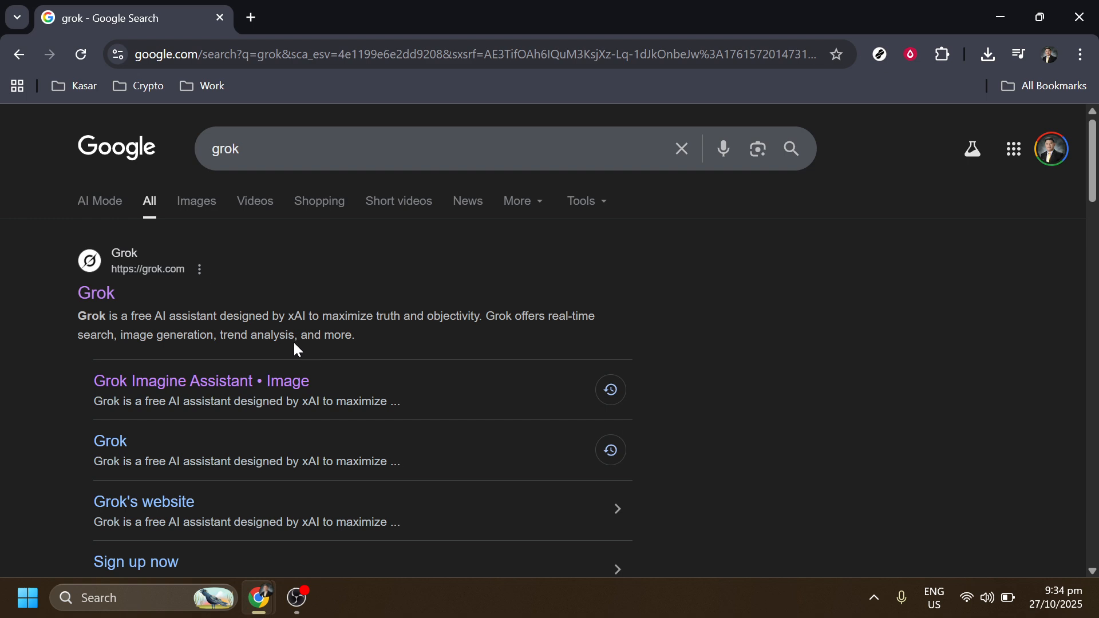
mouse_move(102, 302)
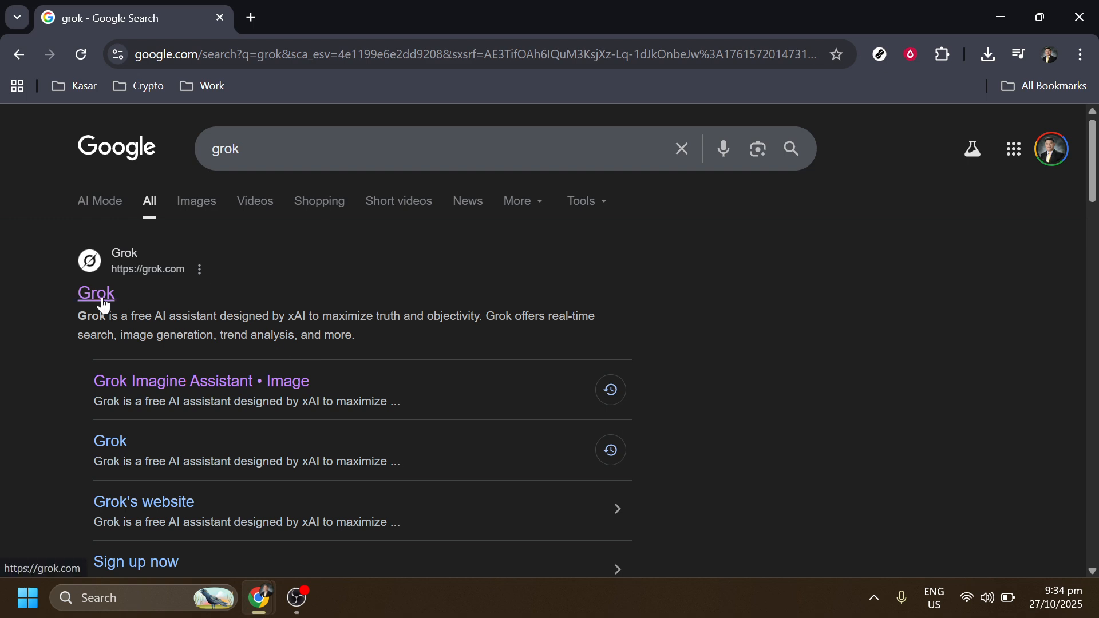
Step: Go to the Grok site from the grok.com search result
left_click(96, 293)
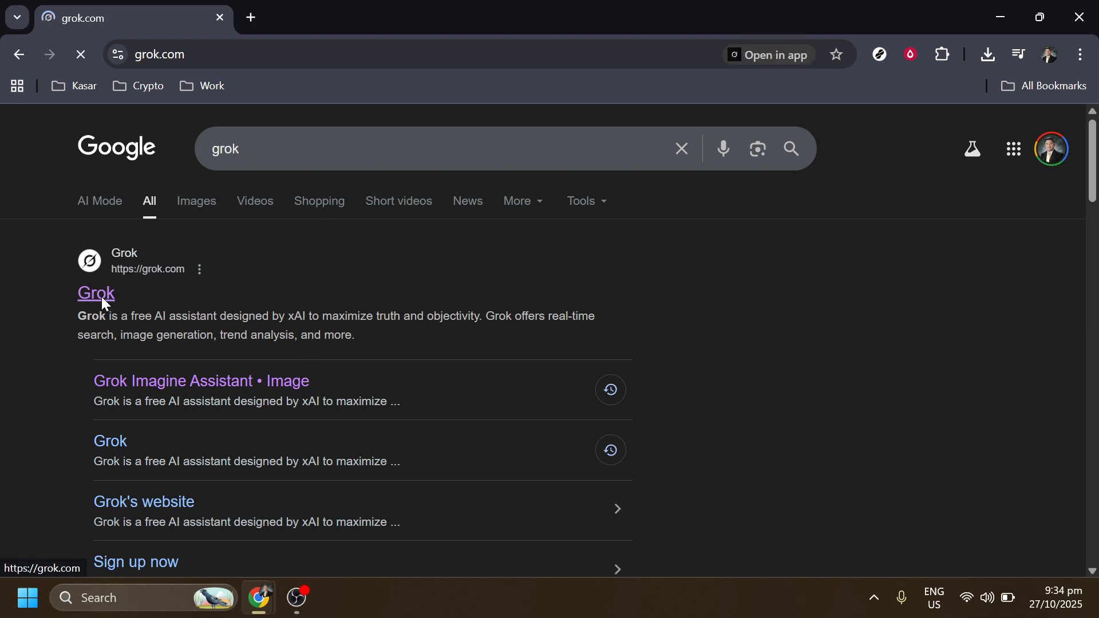
left_click(97, 293)
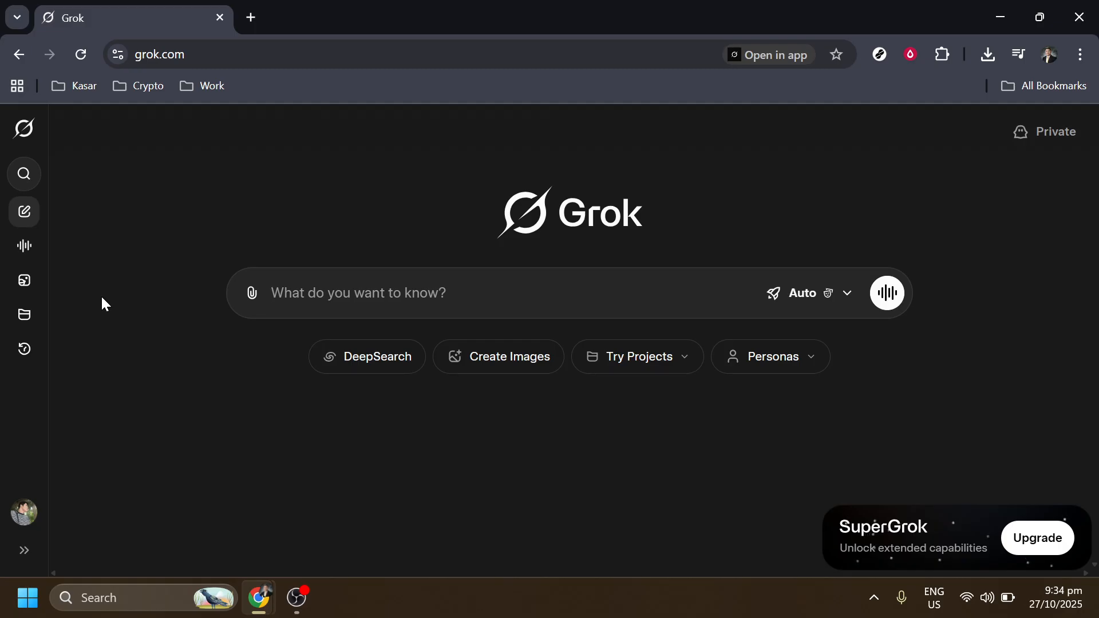
Step: Start a new prompt and bring up the file chooser to attach a file
left_click(357, 294)
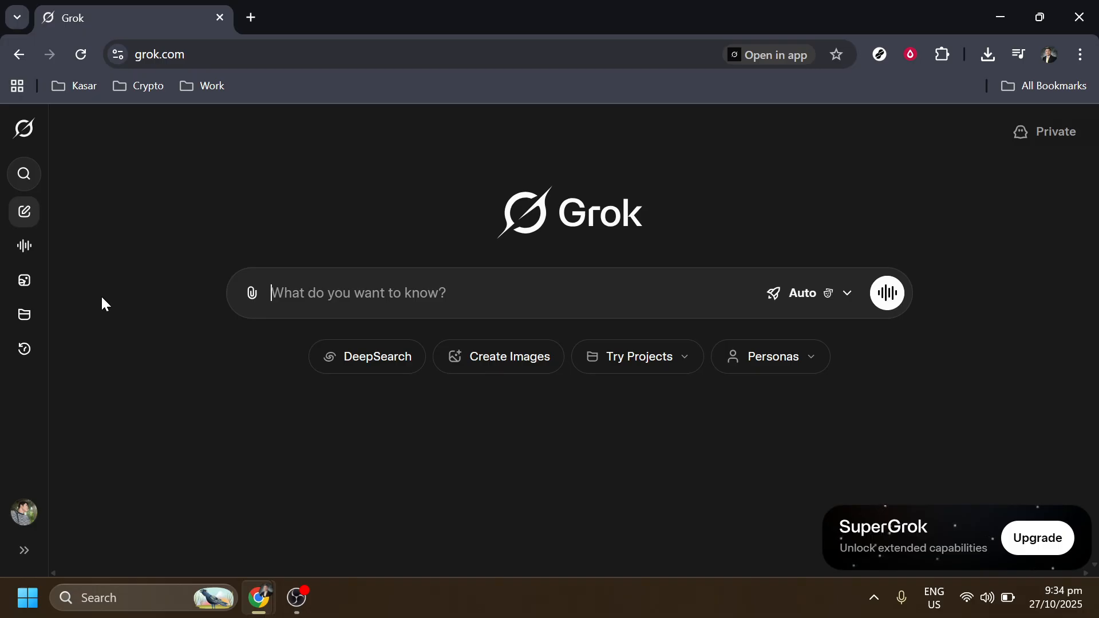
mouse_move(252, 293)
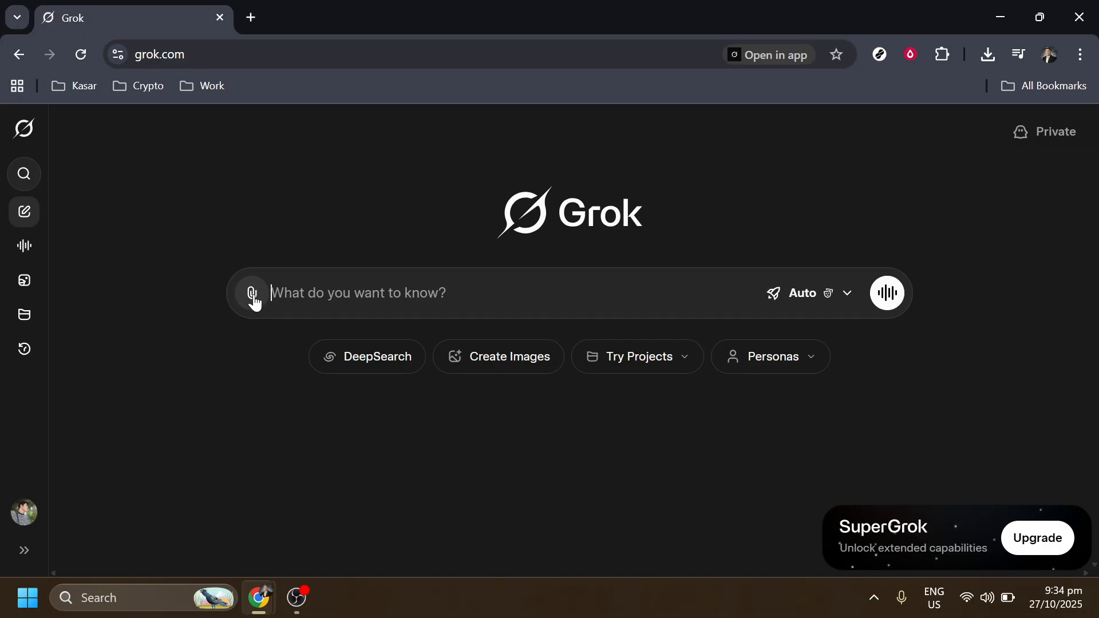
mouse_move(252, 293)
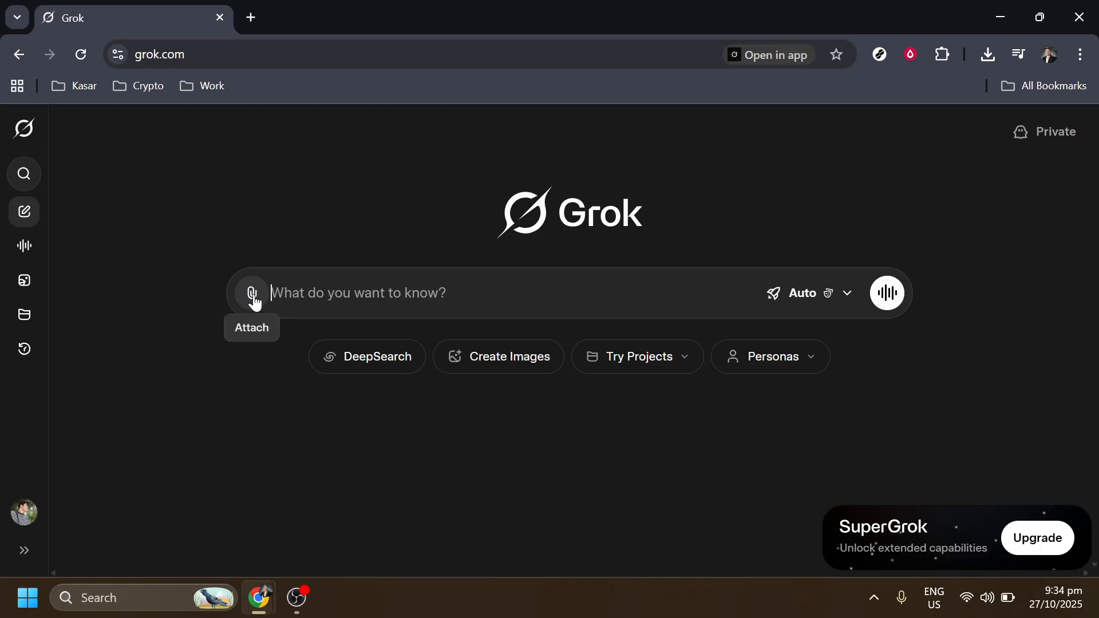
left_click(252, 293)
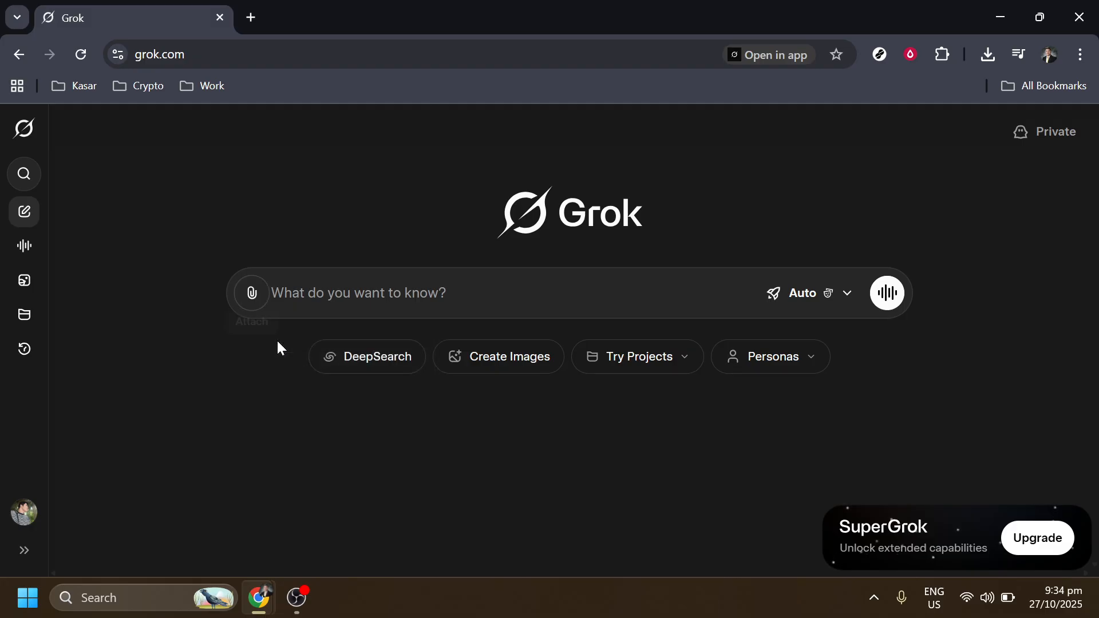
left_click(252, 293)
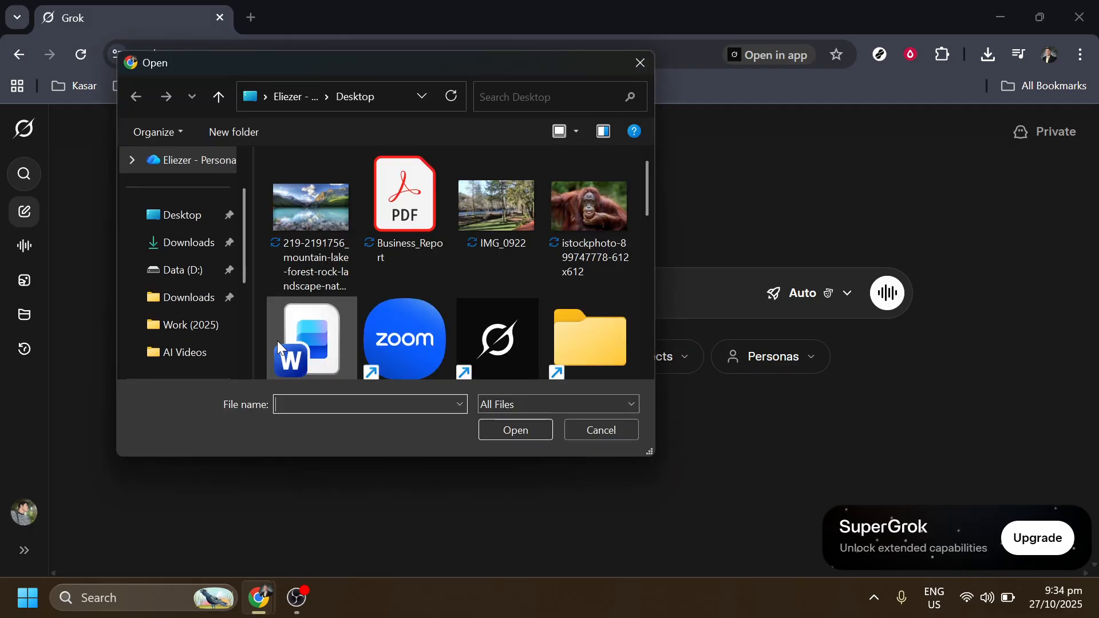
Step: Attach the mountain-lake landscape photo from the Desktop to the prompt
left_click(310, 206)
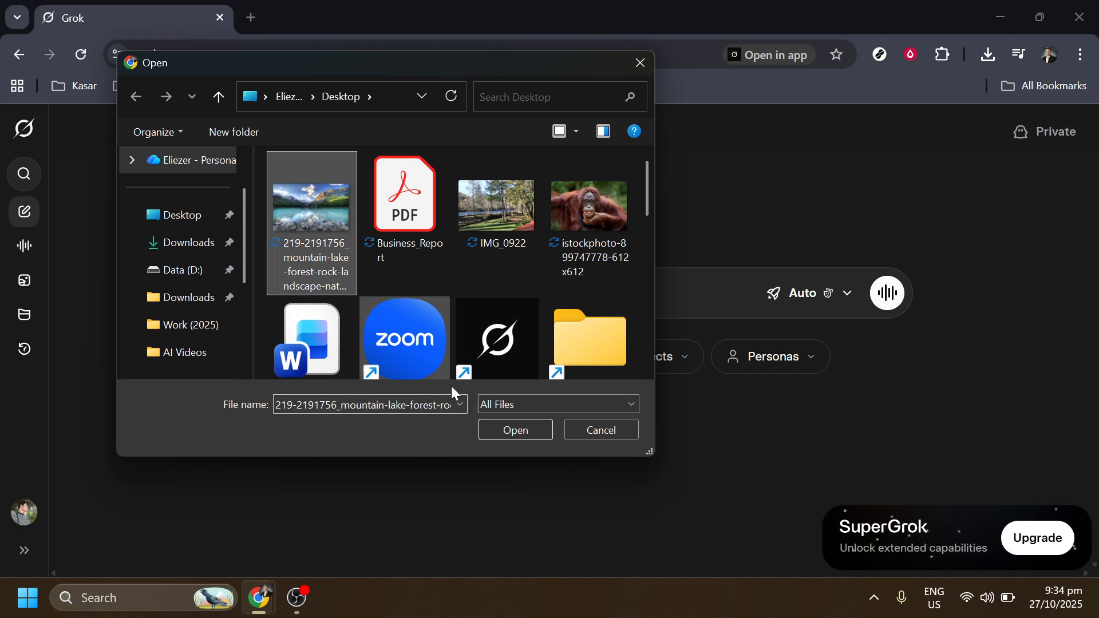
left_click(516, 430)
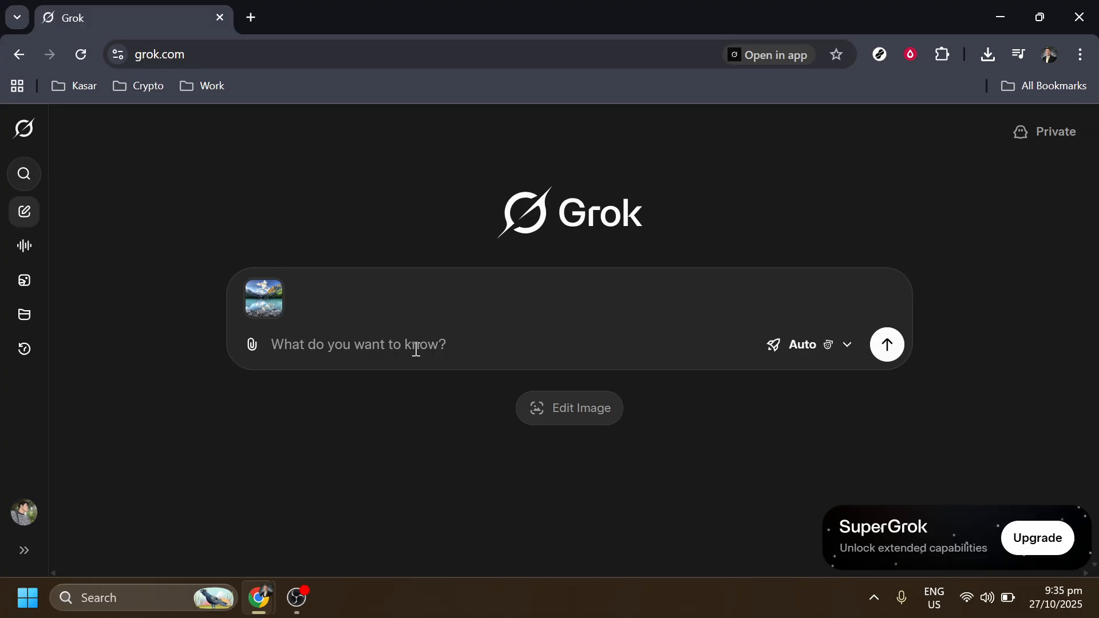
Step: Write the request for a dramatic aurora borealis sky, intensified stars and green lake reflections
type("Replace the background with a dramatic aurora borealis sky, intensify the star field, keep the lake and mountains but add subtle green reflections on the water from the aurora.")
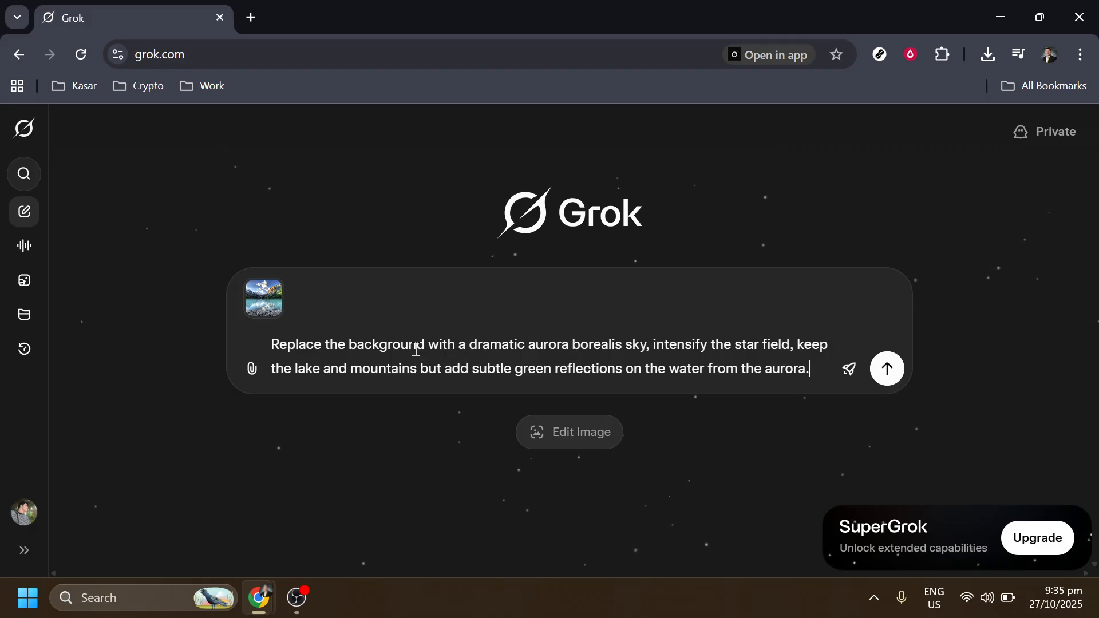
mouse_move(628, 365)
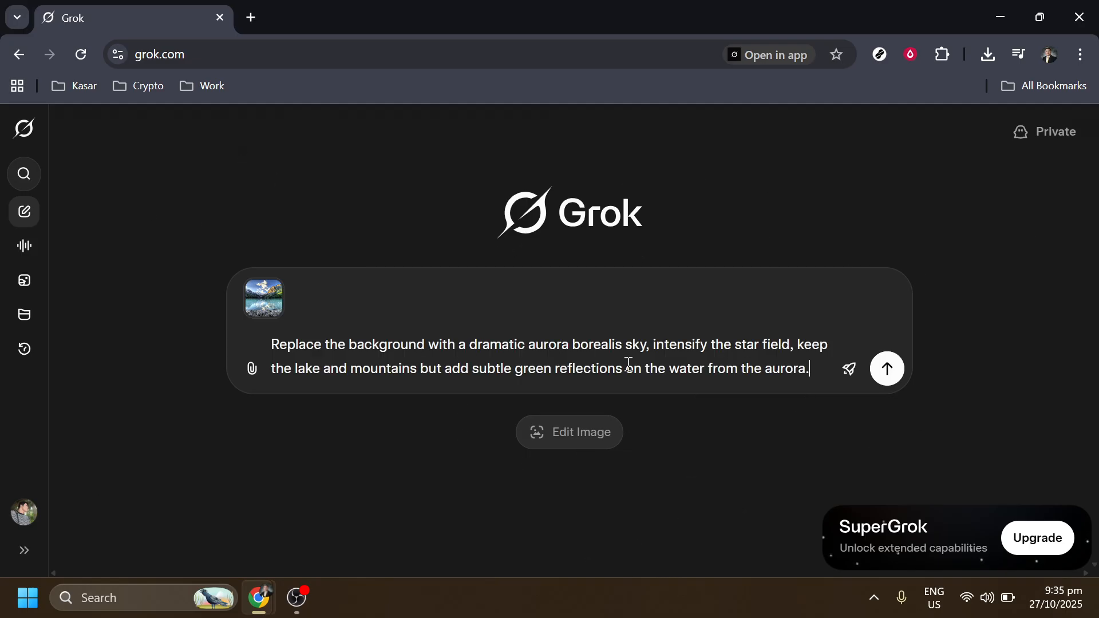
mouse_move(1040, 377)
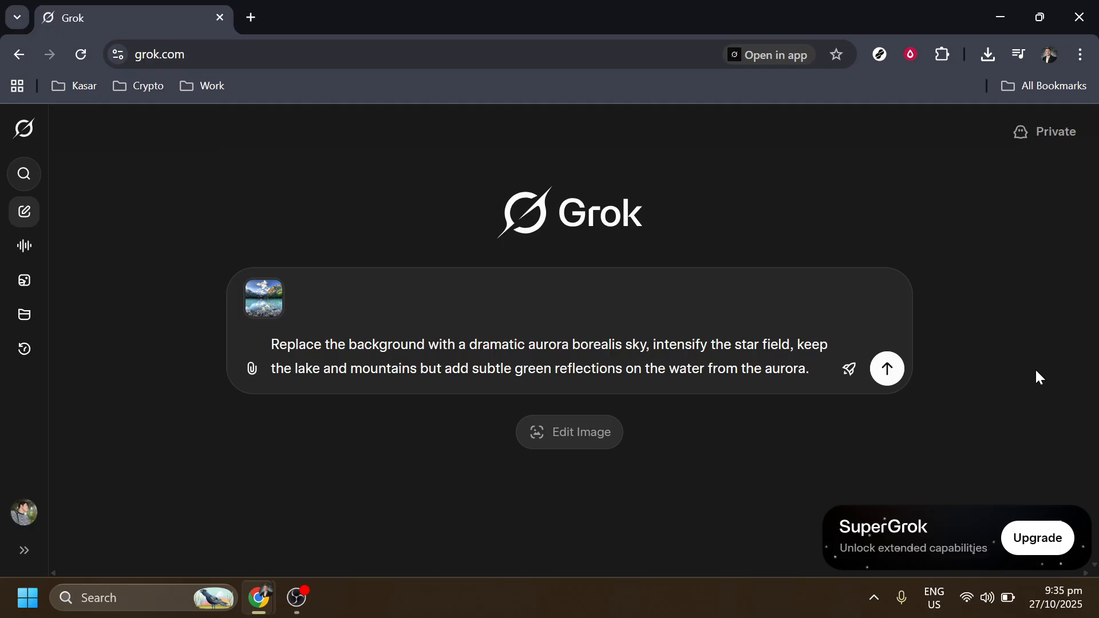
mouse_move(1025, 374)
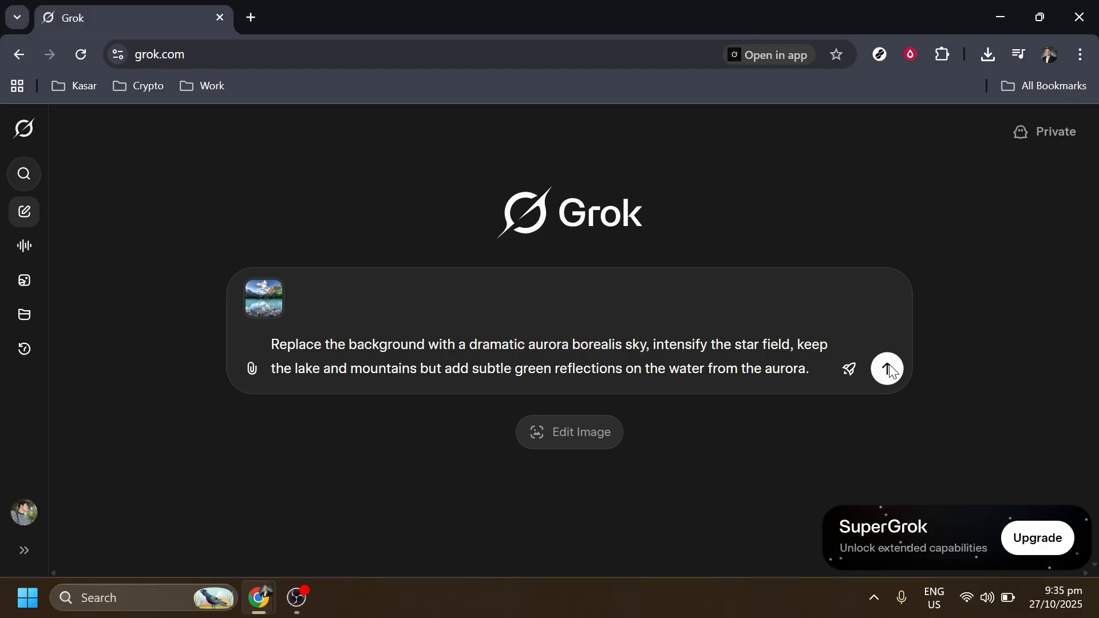
Step: Send the aurora edit request with the attached photo to Grok
left_click(887, 369)
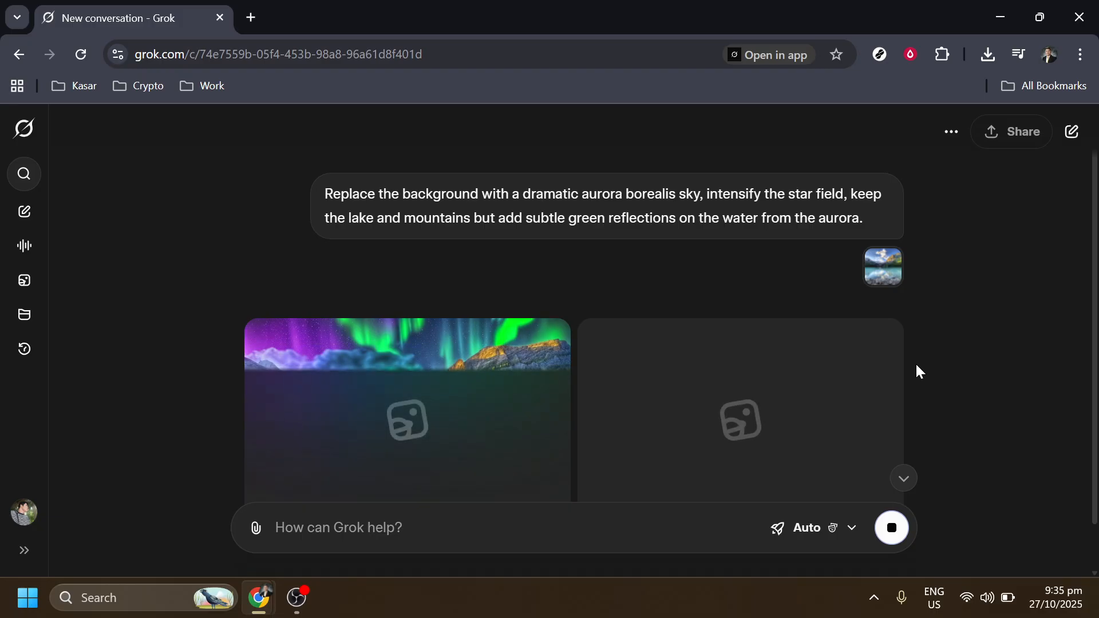
Step: Scroll down the conversation to view the first finished aurora image
scroll("down", 3)
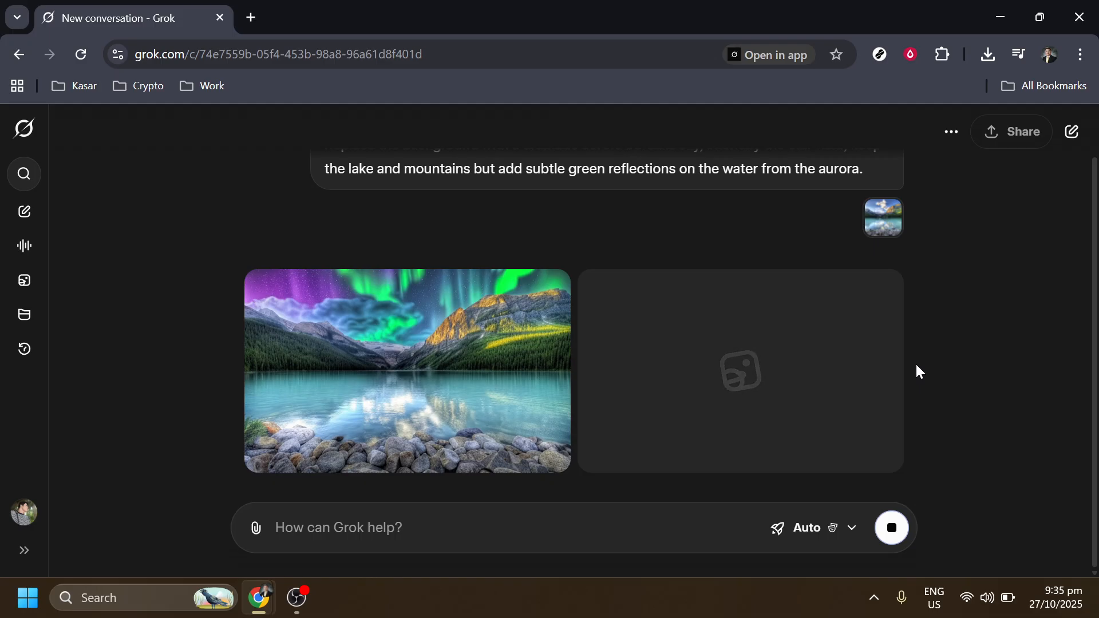
mouse_move(506, 361)
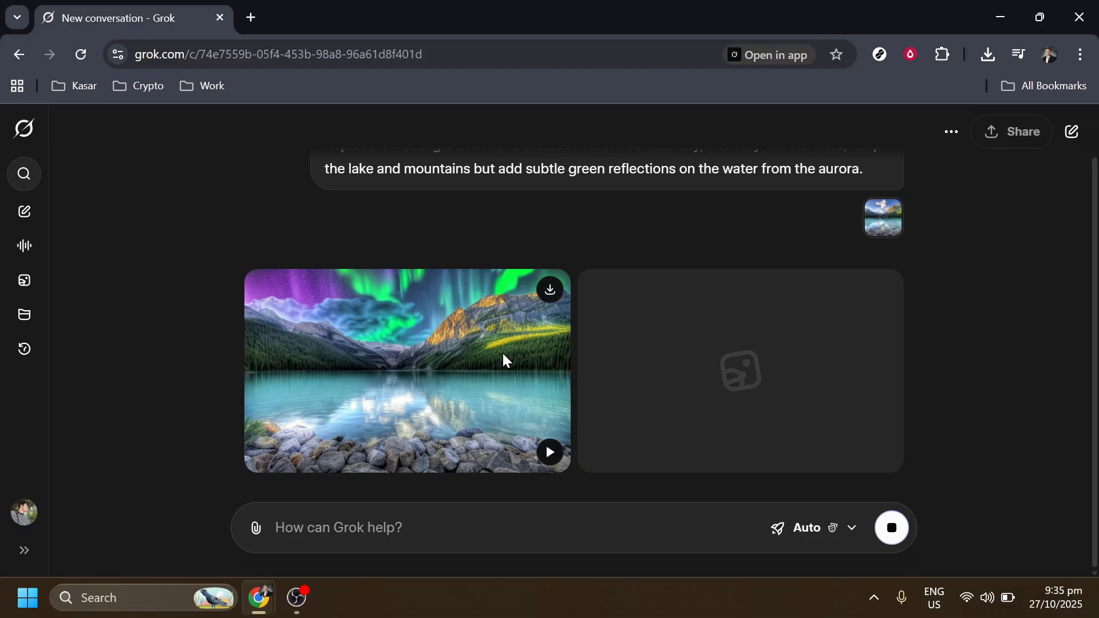